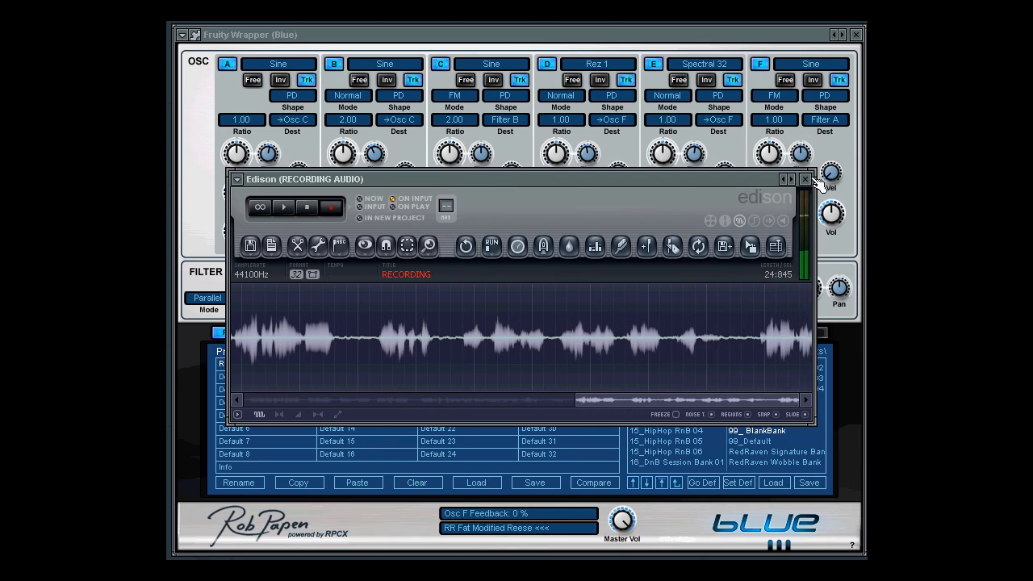
# Close the Edison recorder and show Blue's FX tab settings
pyautogui.click(805, 179)
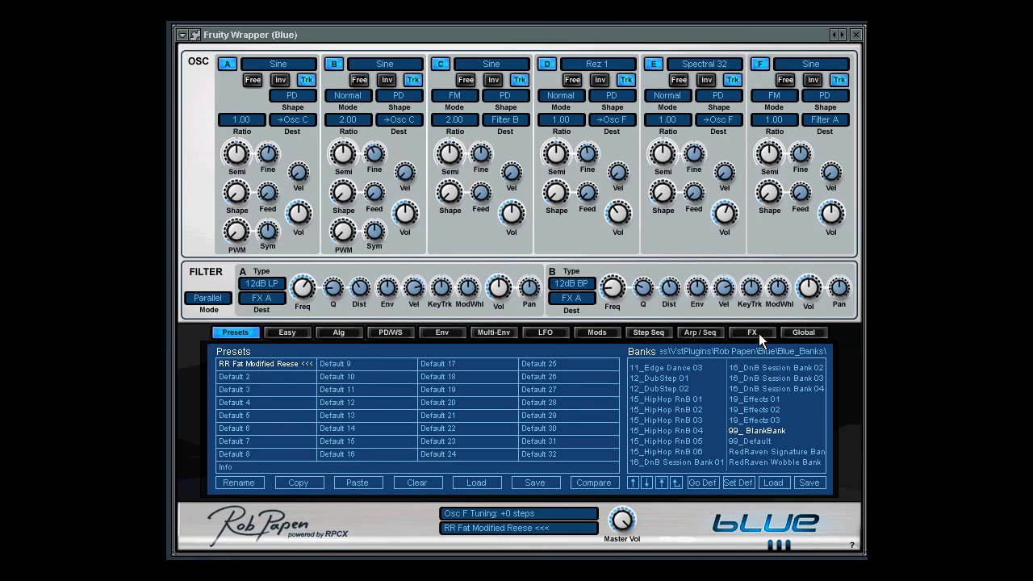
pyautogui.click(751, 332)
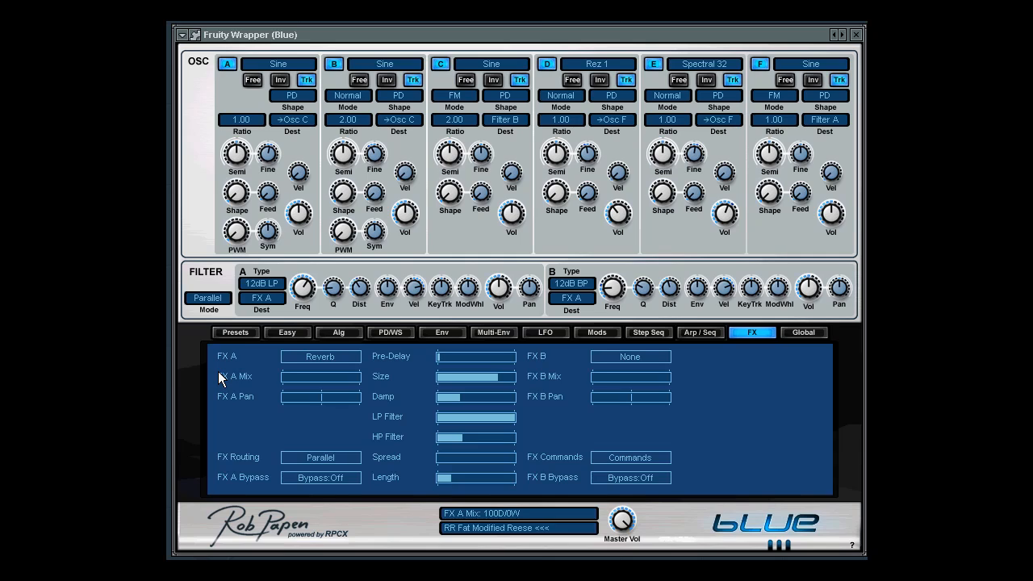
pyautogui.moveTo(329, 382)
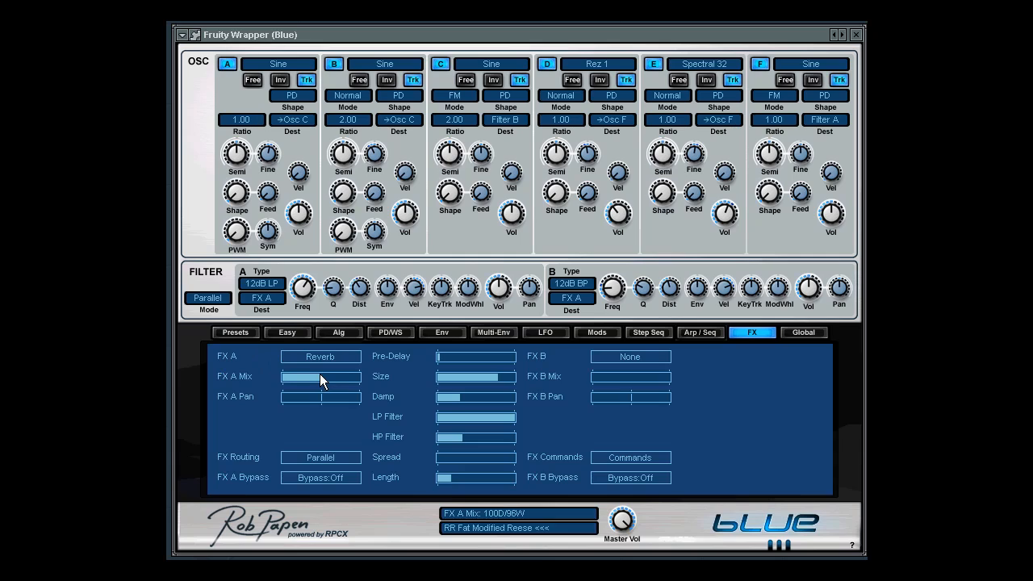
pyautogui.moveTo(485, 341)
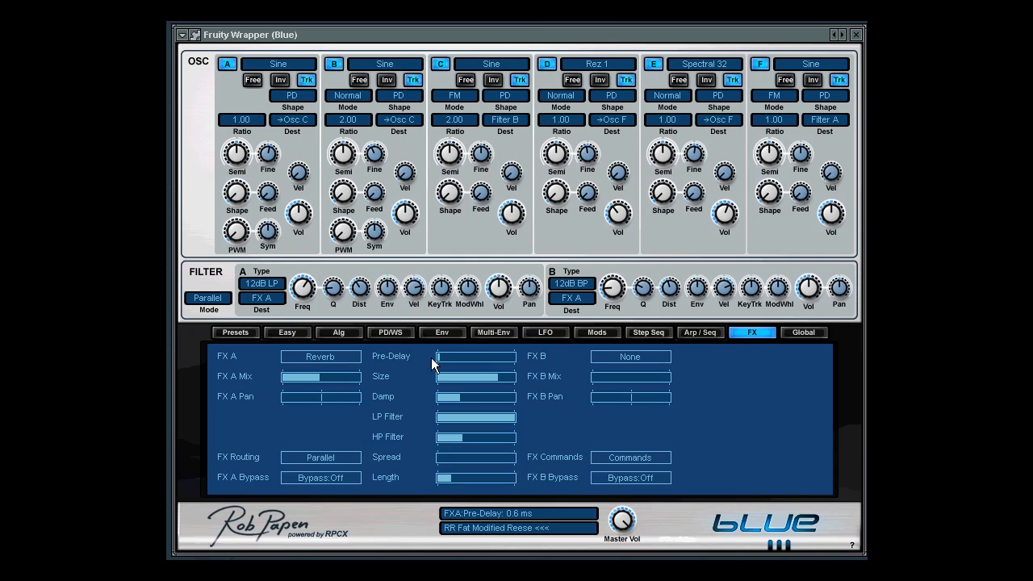
pyautogui.moveTo(443, 360)
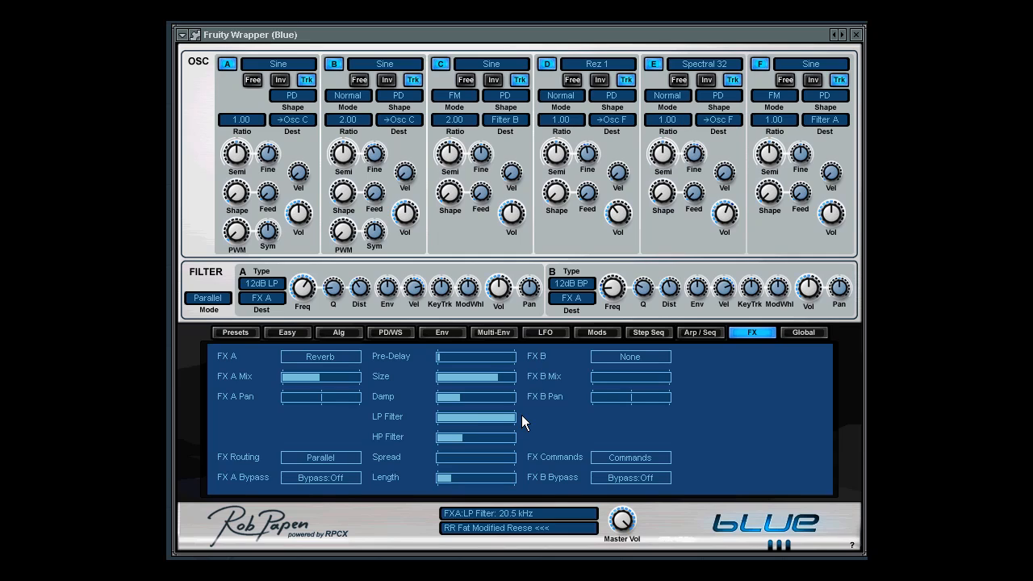
pyautogui.moveTo(525, 422)
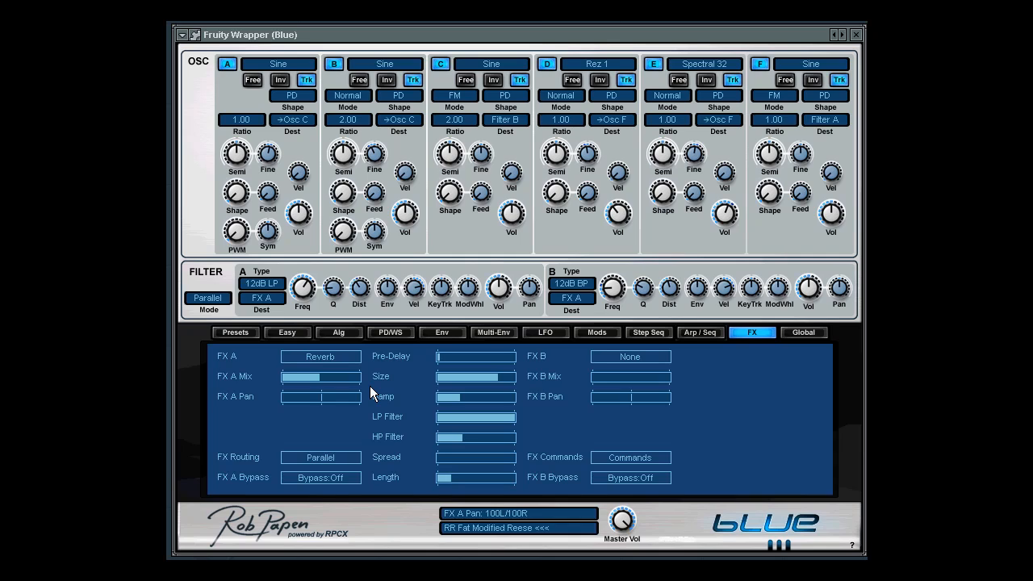
# Lower Blue's reverb LP Filter cutoff, lengthen its Length slightly, and pull FX A Mix to dry
pyautogui.moveTo(321, 377); pyautogui.dragTo(335, 382)
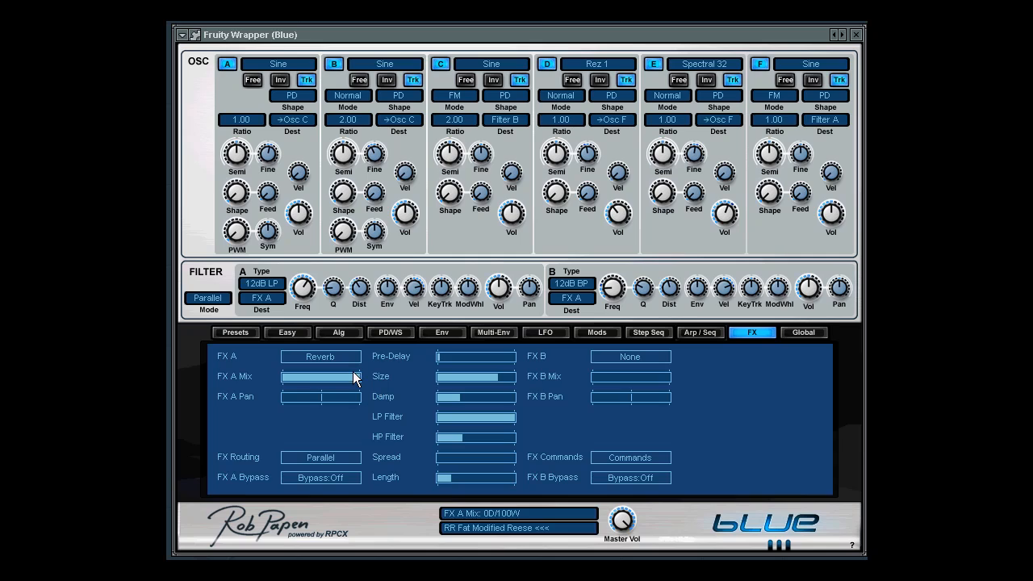
pyautogui.moveTo(355, 376); pyautogui.dragTo(311, 377)
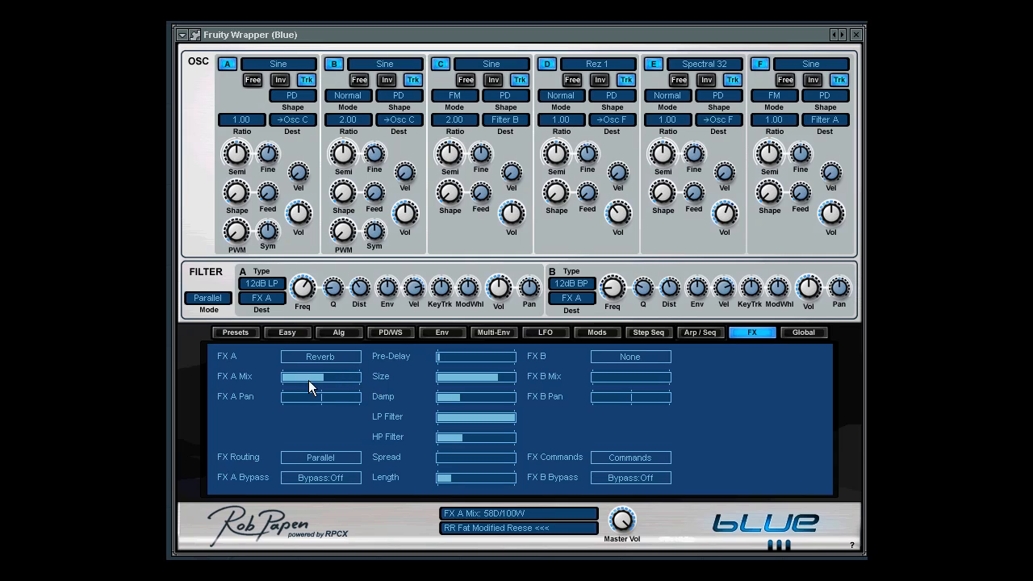
pyautogui.moveTo(307, 377); pyautogui.dragTo(283, 376)
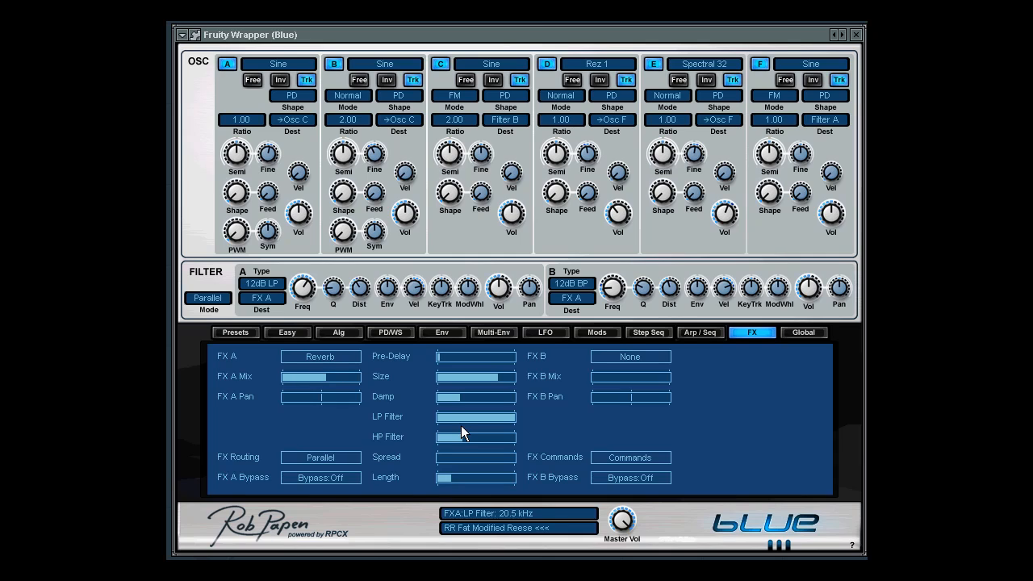
pyautogui.moveTo(460, 418); pyautogui.dragTo(484, 418)
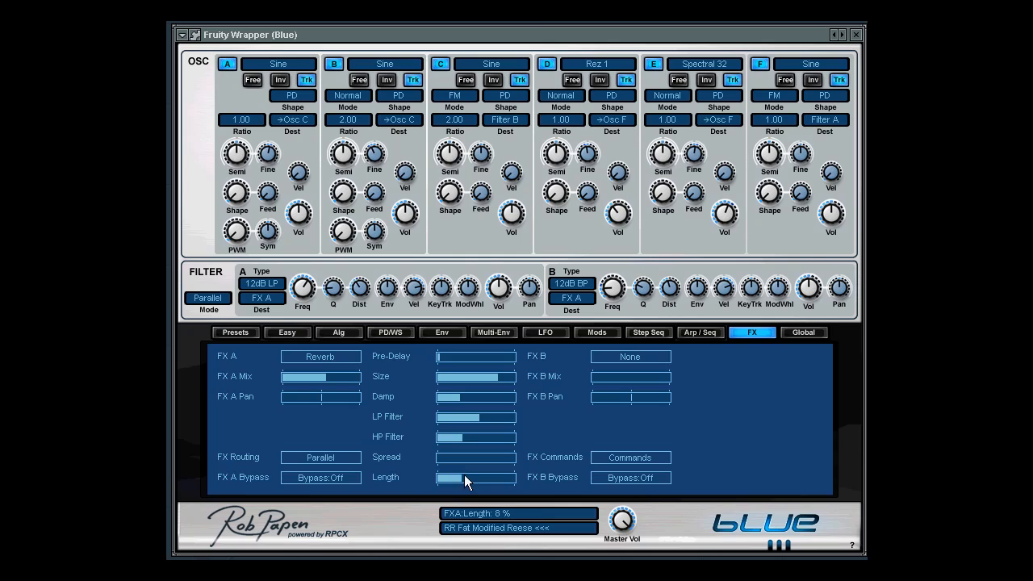
pyautogui.moveTo(452, 477); pyautogui.dragTo(452, 477)
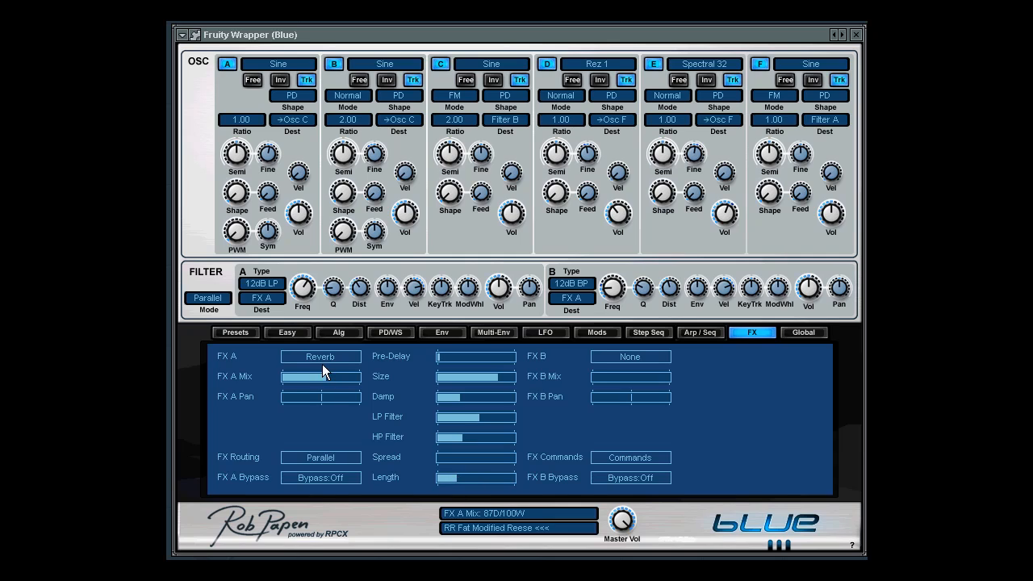
pyautogui.moveTo(323, 377); pyautogui.dragTo(353, 376)
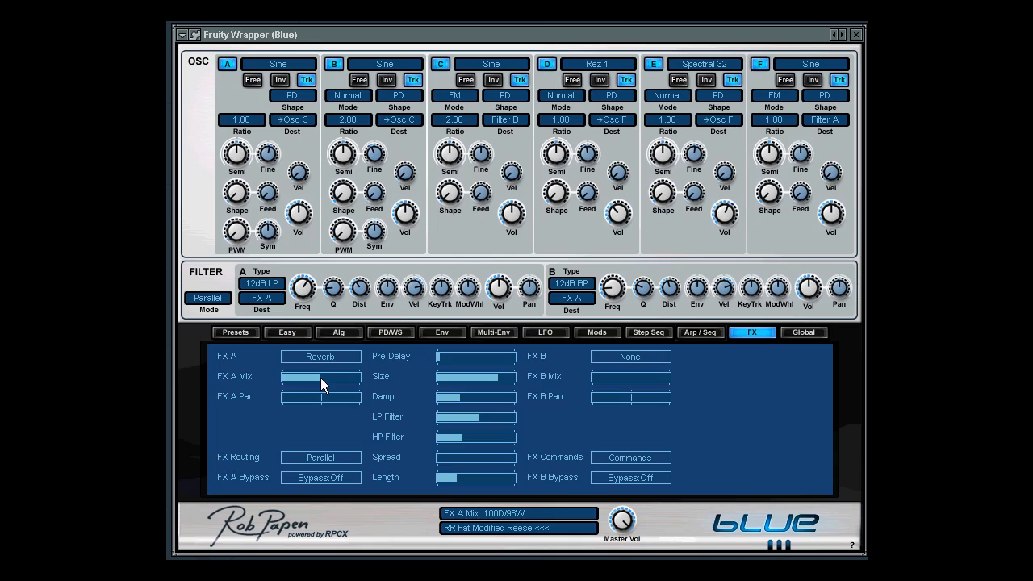
pyautogui.moveTo(339, 376); pyautogui.dragTo(291, 377)
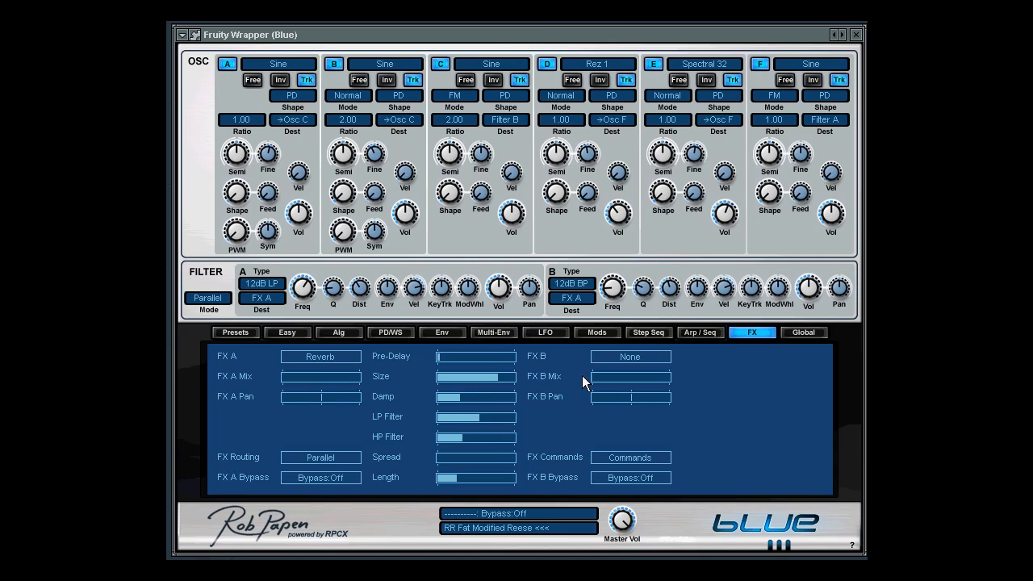
pyautogui.moveTo(638, 555)
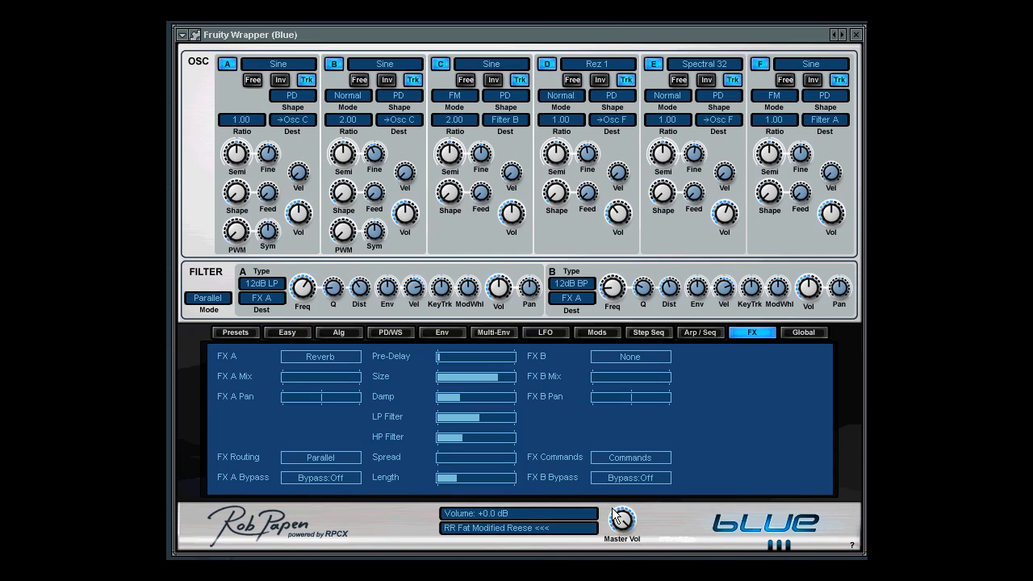
pyautogui.moveTo(860, 50)
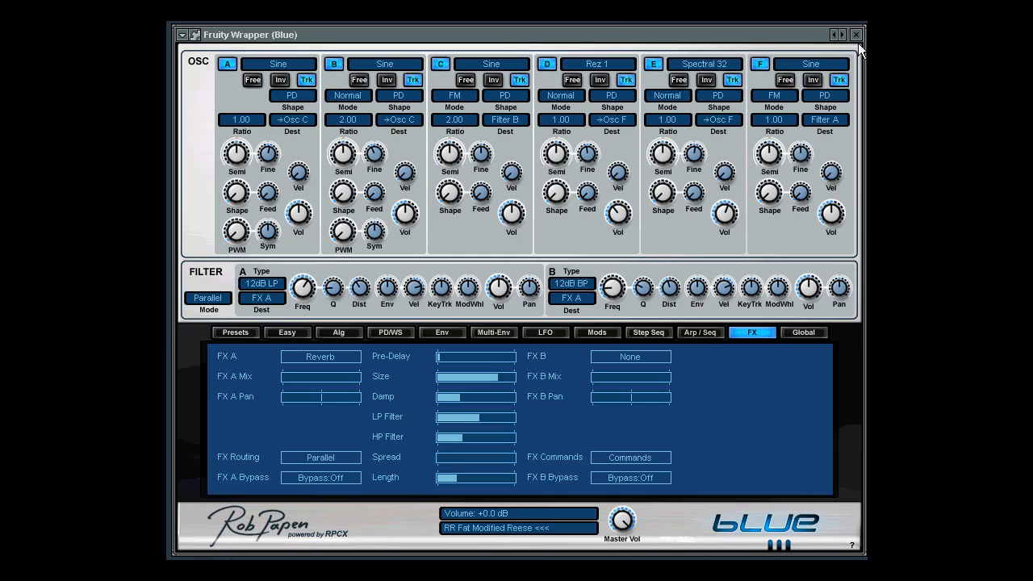
# Close the Fruity Wrapper (Blue) window to reveal Pattern 1's Blue channel
pyautogui.click(857, 34)
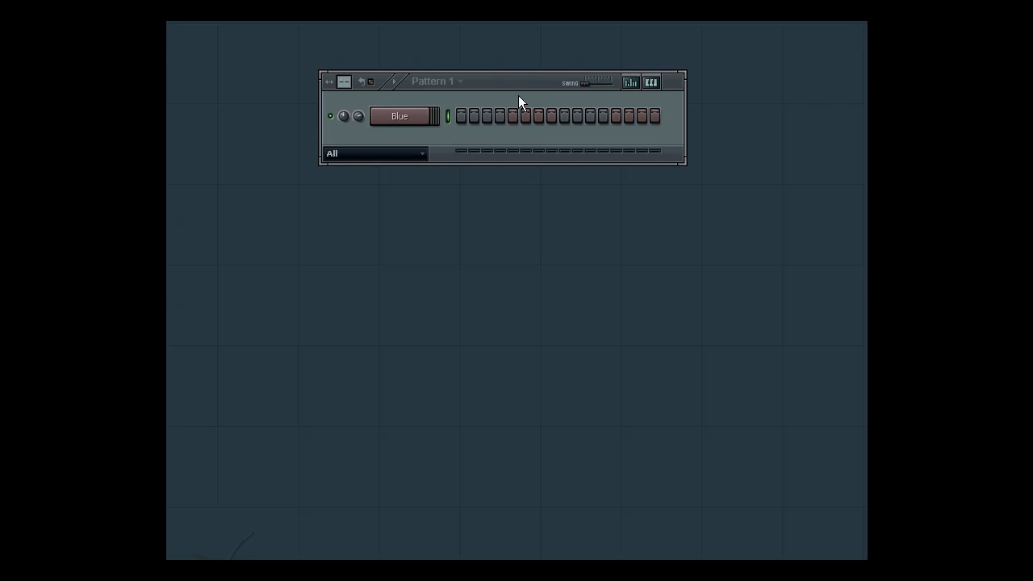
# Bring up the Fruity Reeverb effect window for Blue
pyautogui.click(399, 116)
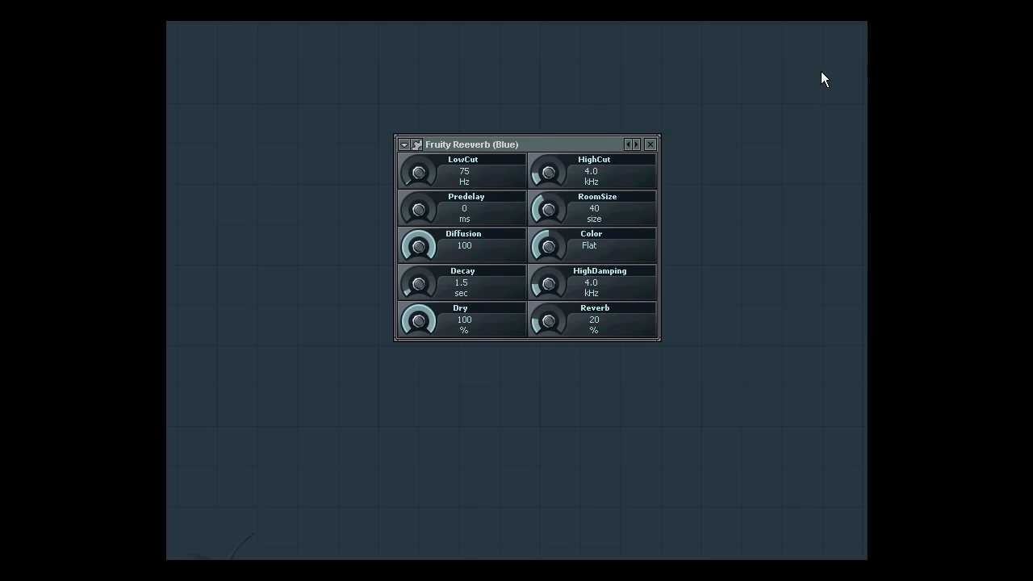
pyautogui.moveTo(541, 20)
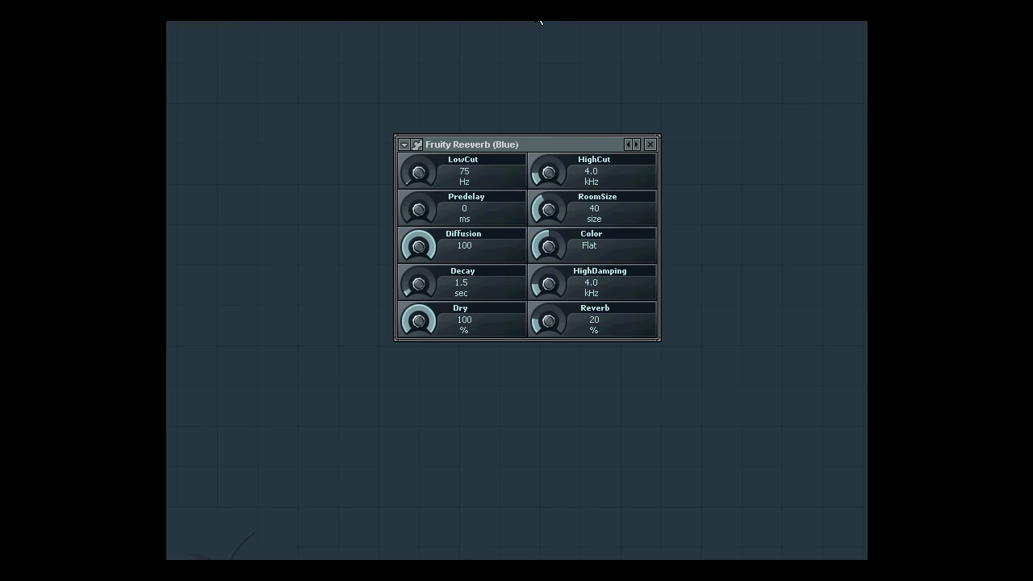
pyautogui.moveTo(397, 221)
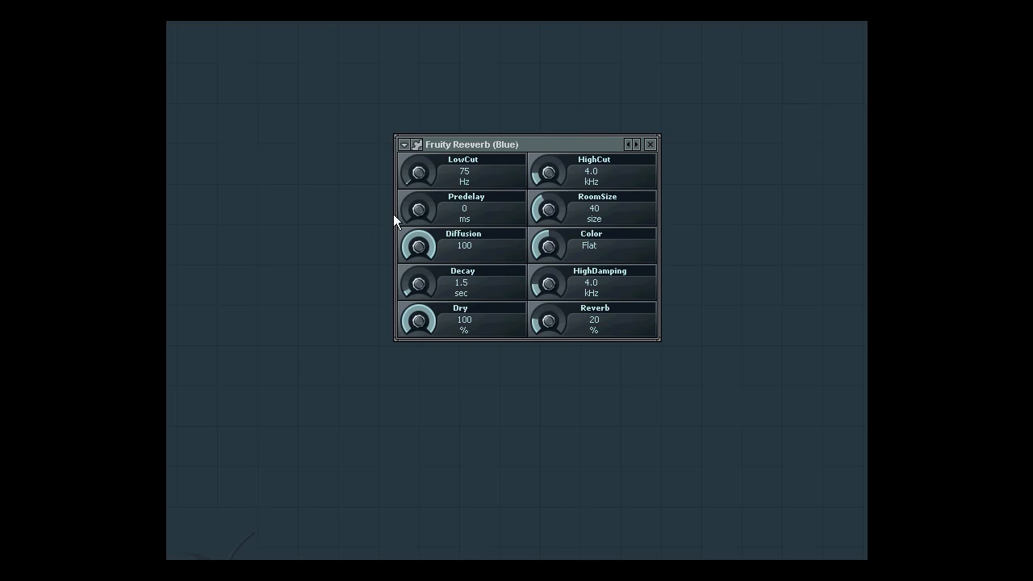
pyautogui.moveTo(425, 176)
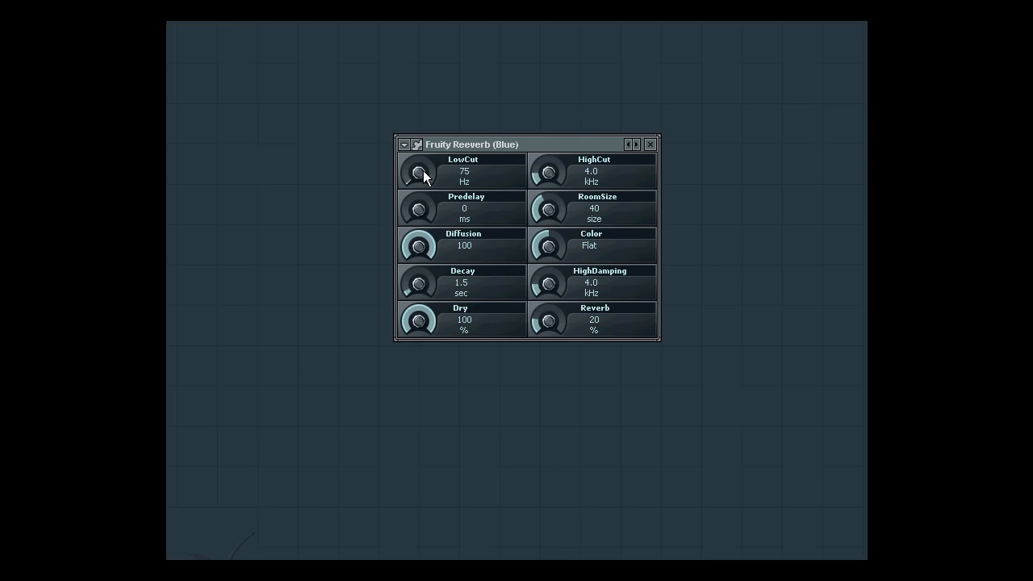
pyautogui.moveTo(531, 149)
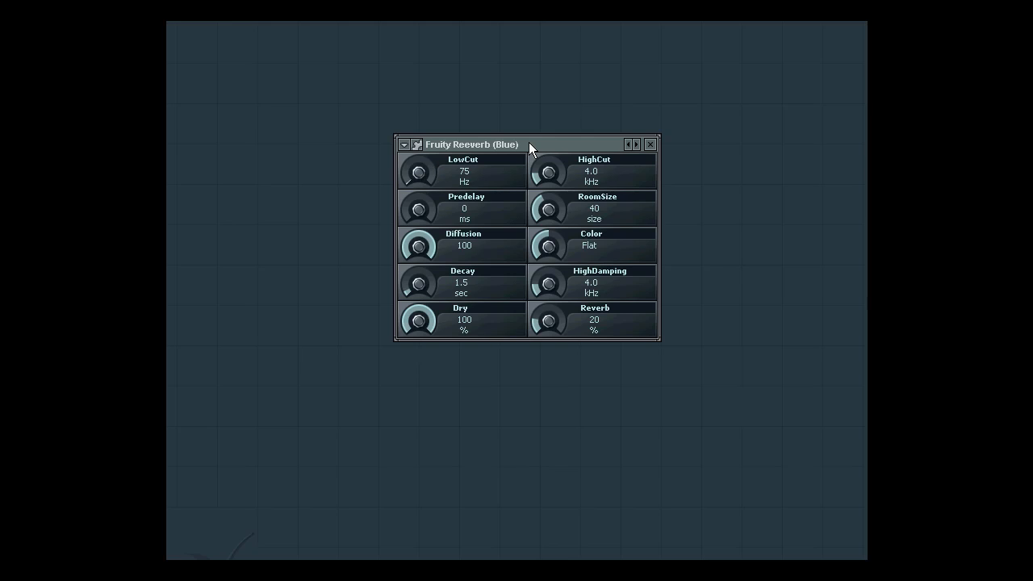
pyautogui.moveTo(464, 129)
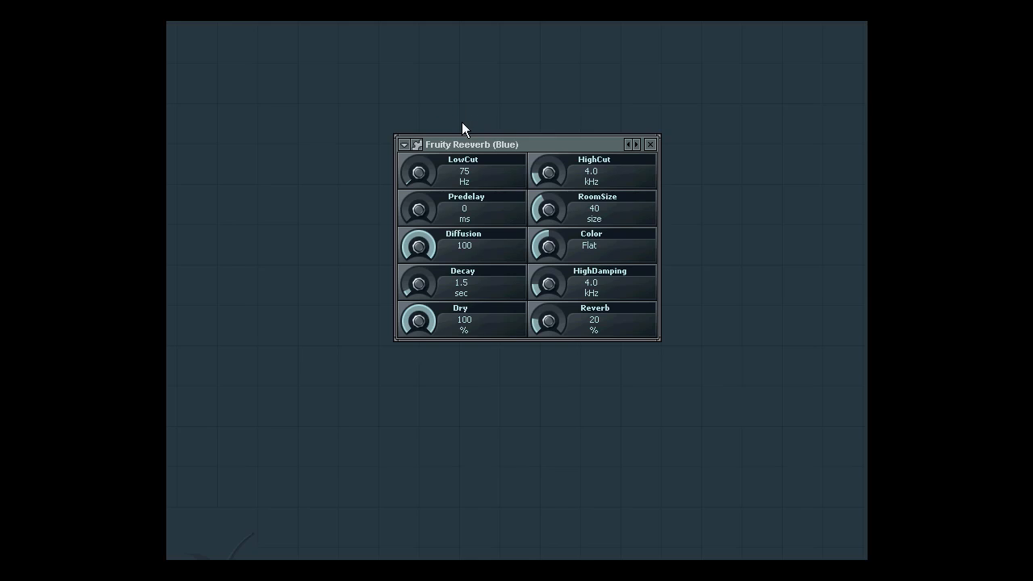
pyautogui.moveTo(419, 169)
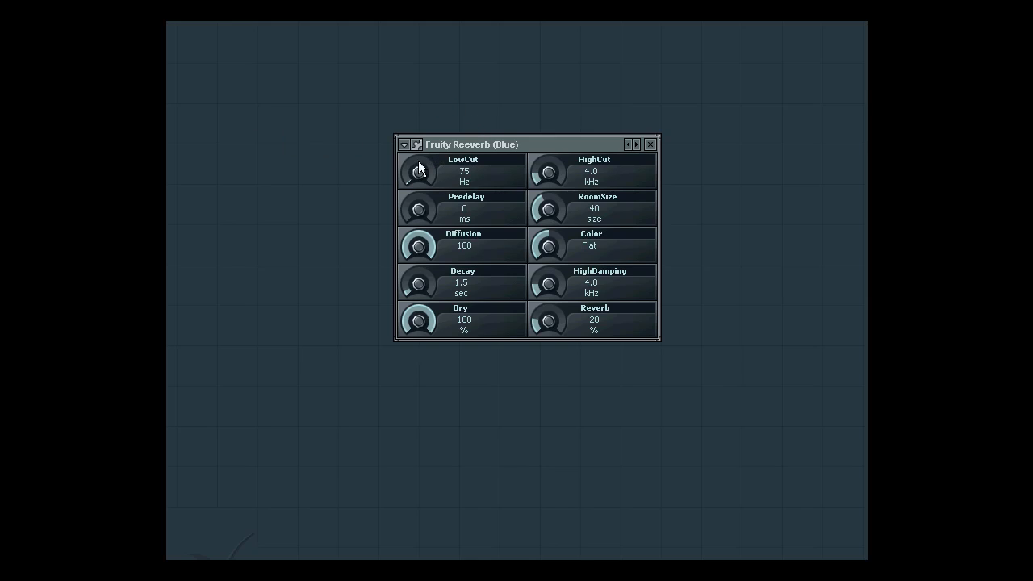
pyautogui.moveTo(568, 183)
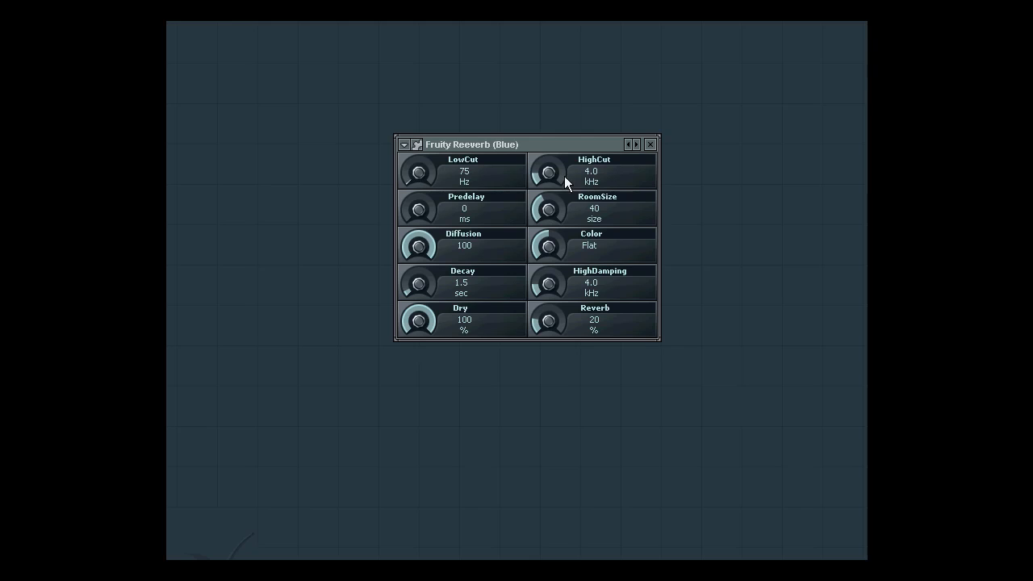
pyautogui.moveTo(583, 250)
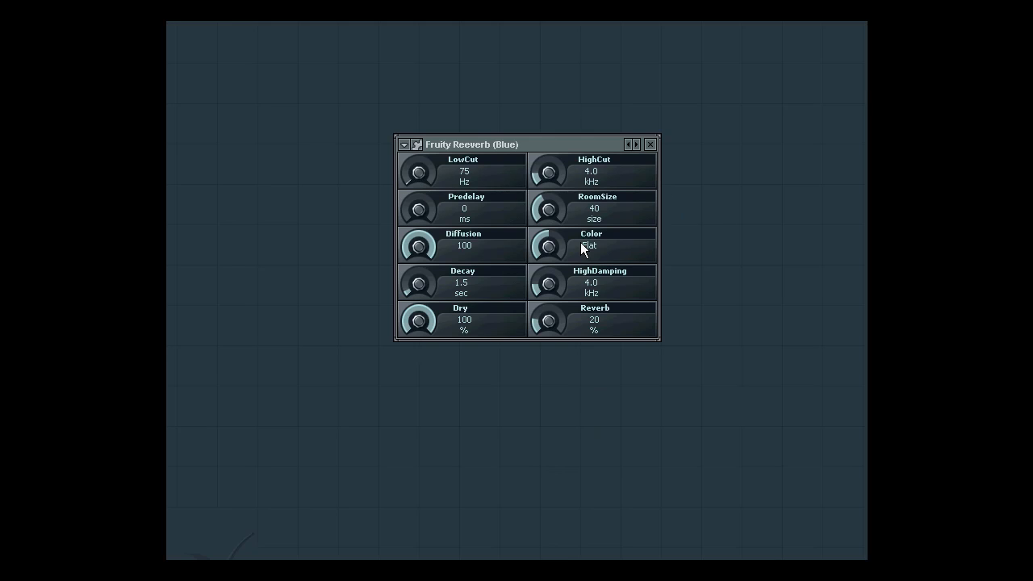
pyautogui.moveTo(539, 188)
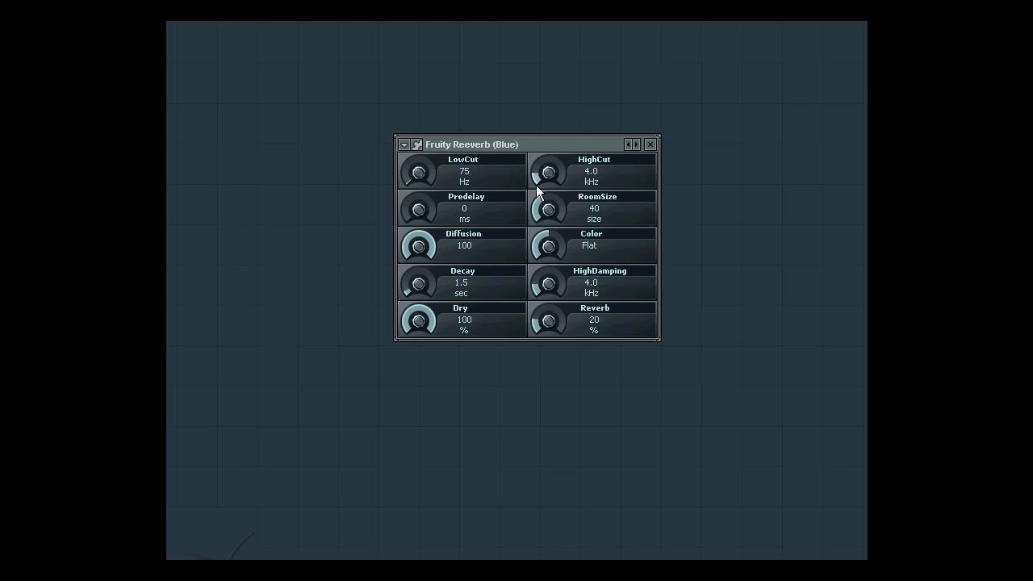
pyautogui.moveTo(420, 178)
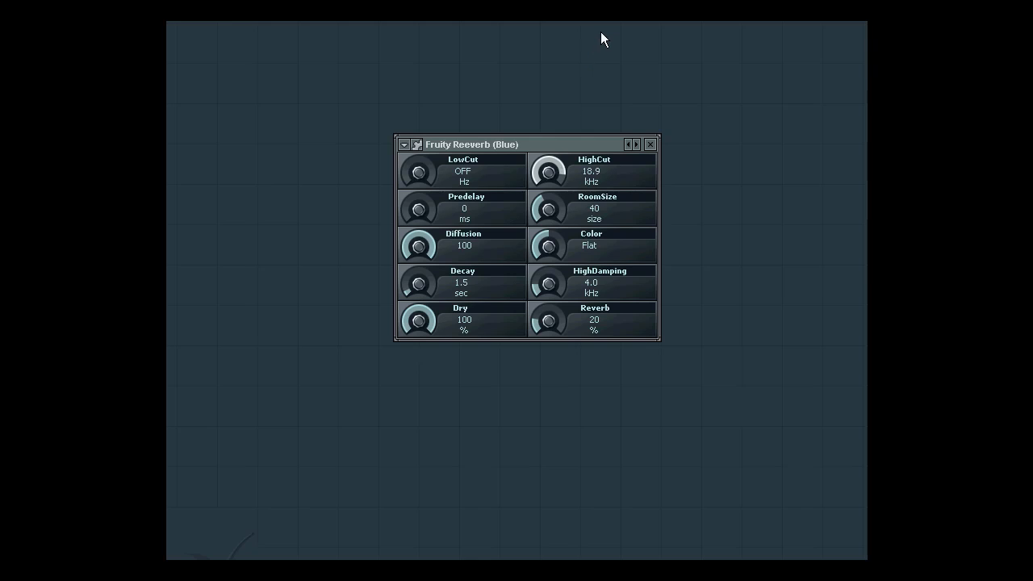
# Set the reverb HighCut to 18.2 kHz and RoomSize to 53
pyautogui.moveTo(549, 171); pyautogui.dragTo(549, 178)
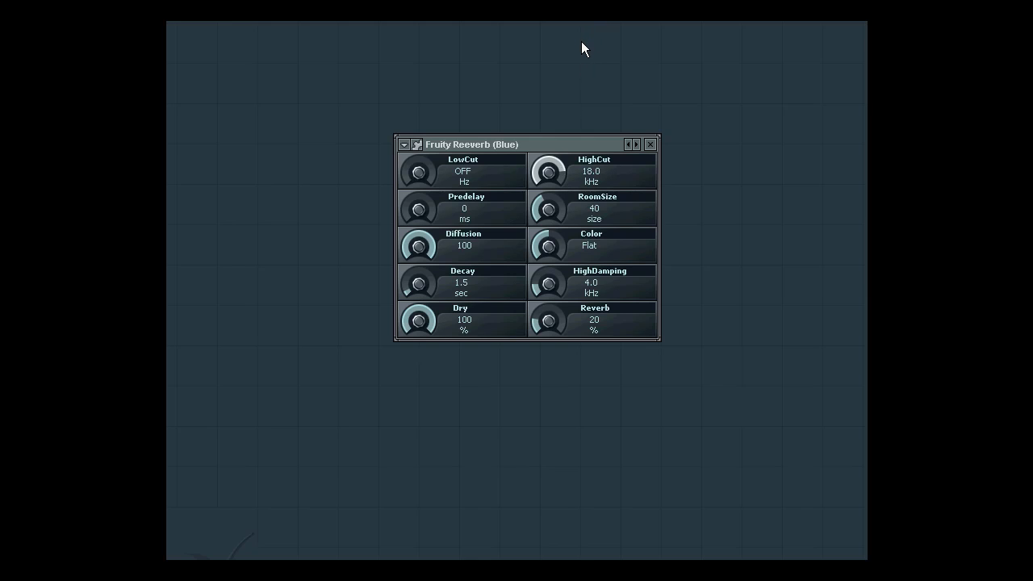
pyautogui.moveTo(549, 175); pyautogui.dragTo(549, 170)
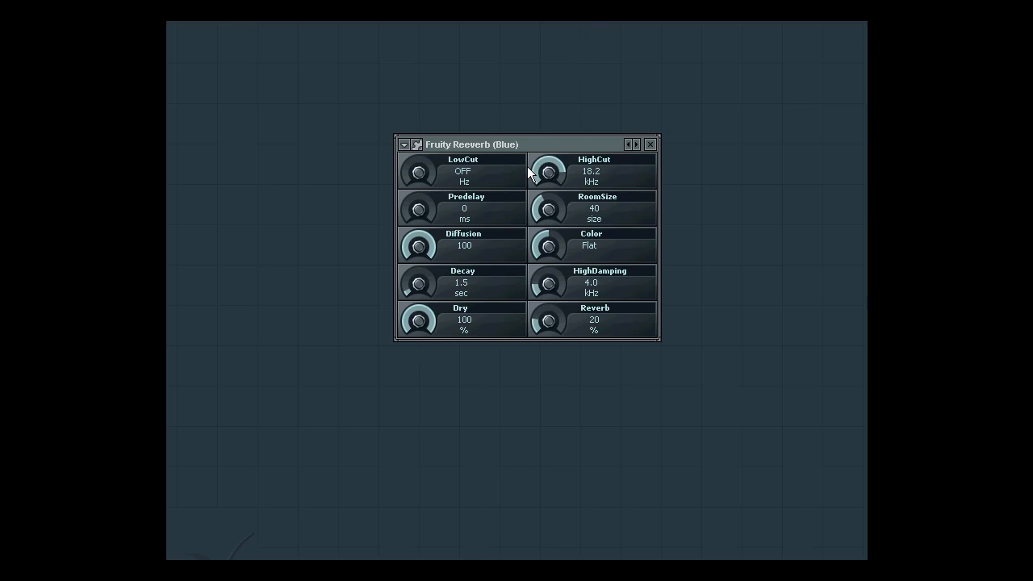
pyautogui.moveTo(549, 208); pyautogui.dragTo(548, 198)
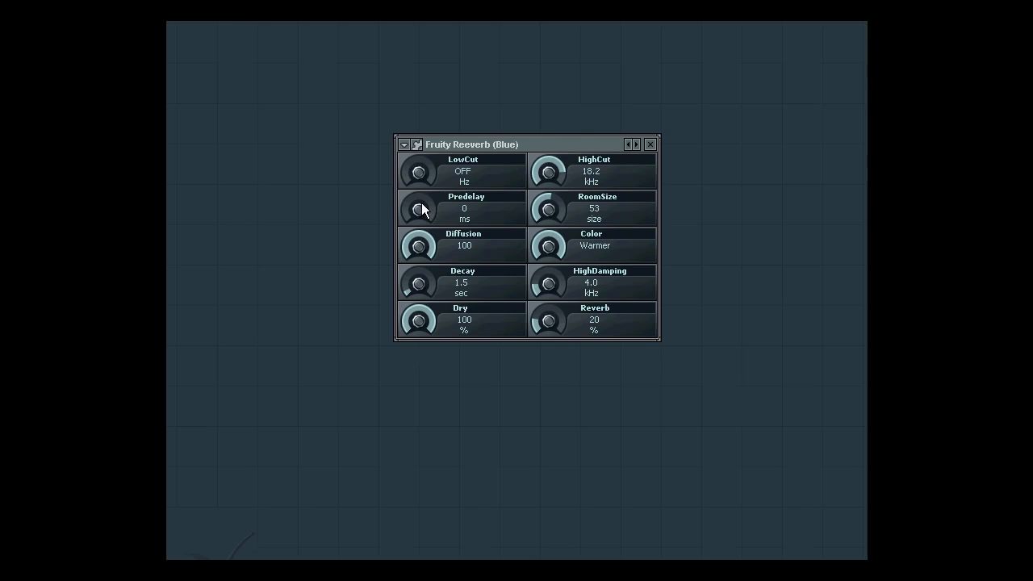
# Set Predelay to 3 ms, HighDamping to 10.2 kHz, and shorten the decay
pyautogui.moveTo(419, 209); pyautogui.dragTo(419, 202)
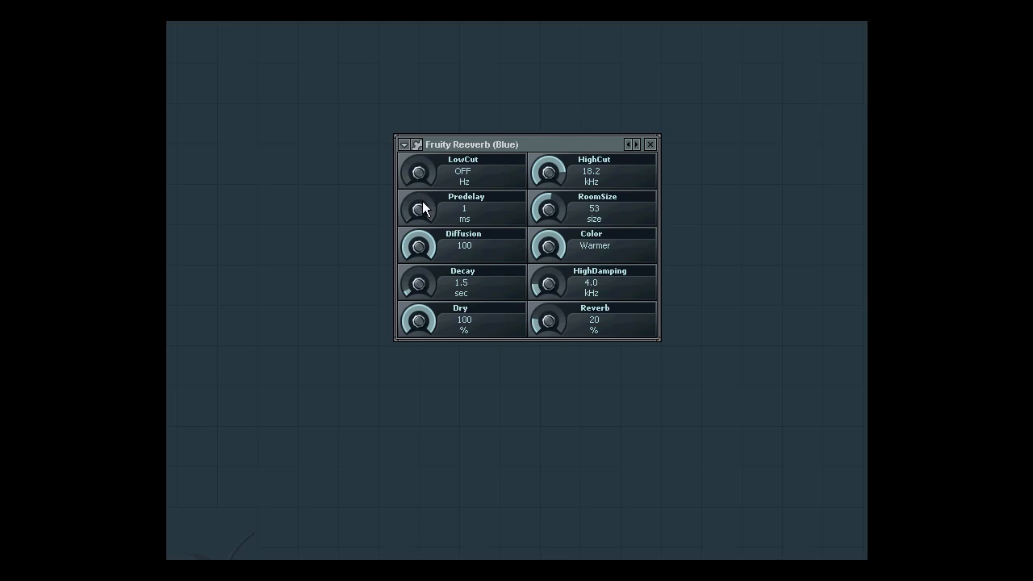
pyautogui.moveTo(419, 208); pyautogui.dragTo(419, 193)
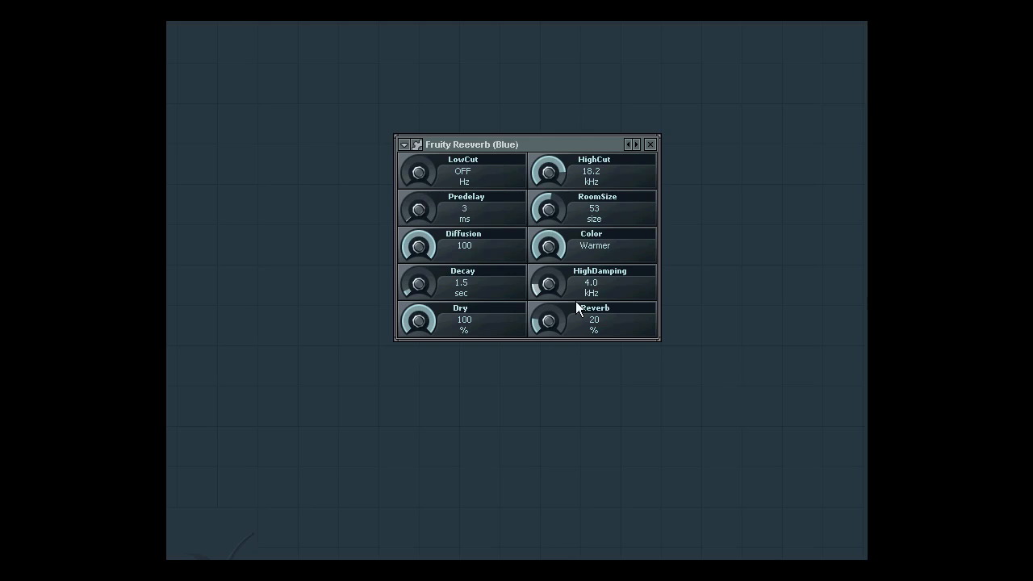
pyautogui.moveTo(549, 282); pyautogui.dragTo(549, 242)
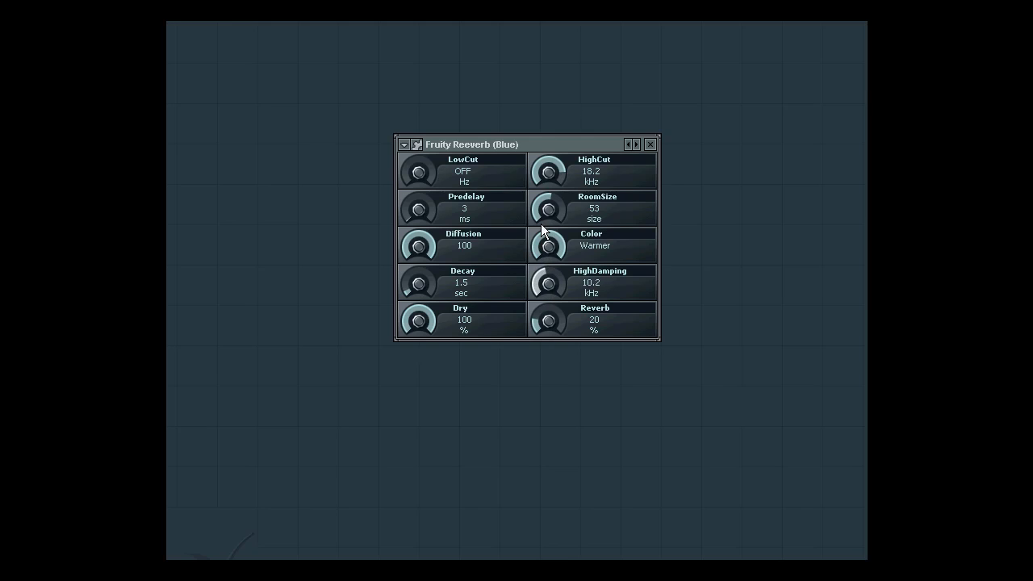
pyautogui.moveTo(419, 282); pyautogui.dragTo(419, 291)
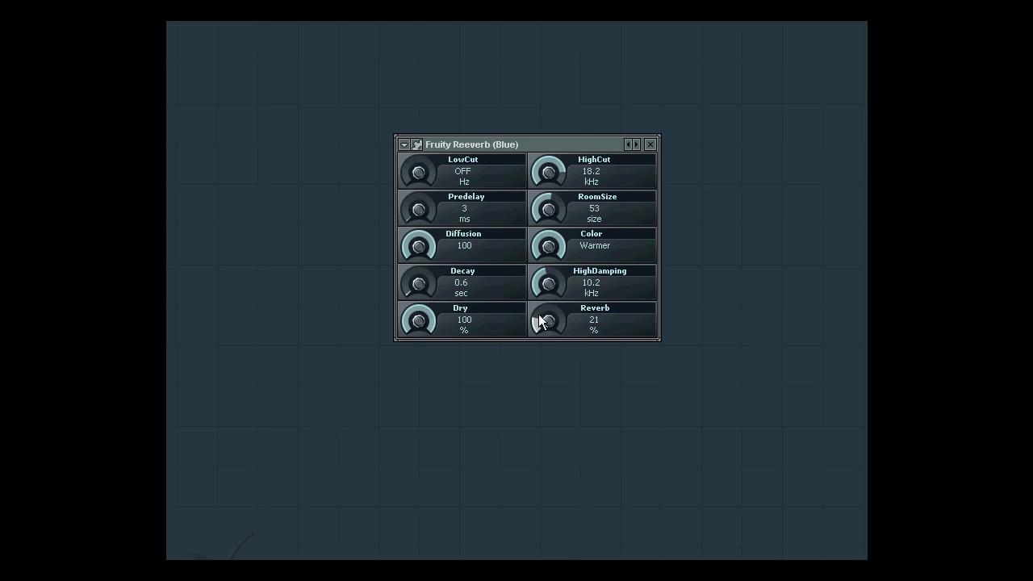
# Settle Blue's reverb wet level at 35% and shorten the decay to 0.4 seconds
pyautogui.moveTo(549, 322); pyautogui.dragTo(552, 339)
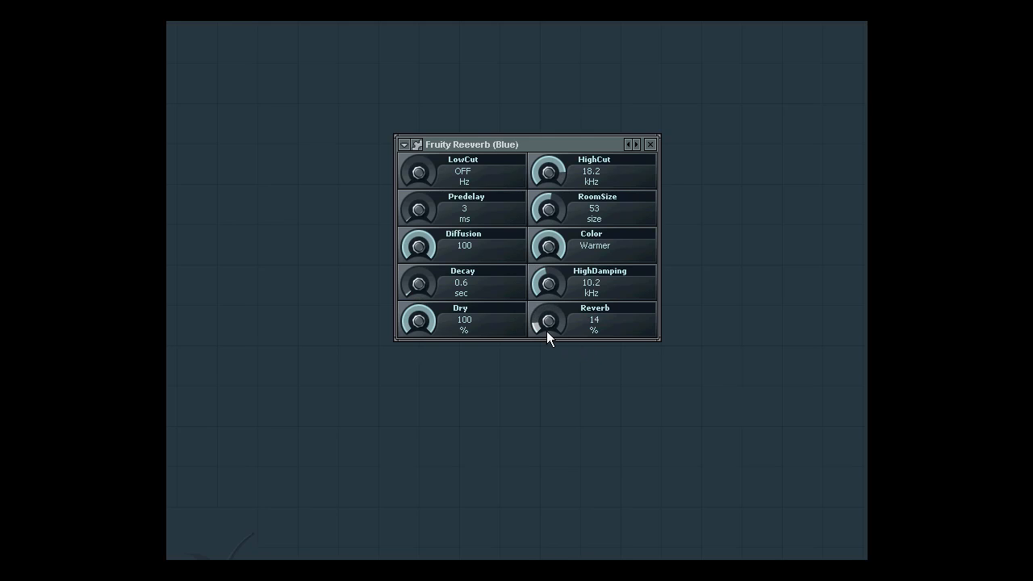
pyautogui.moveTo(549, 323); pyautogui.dragTo(549, 315)
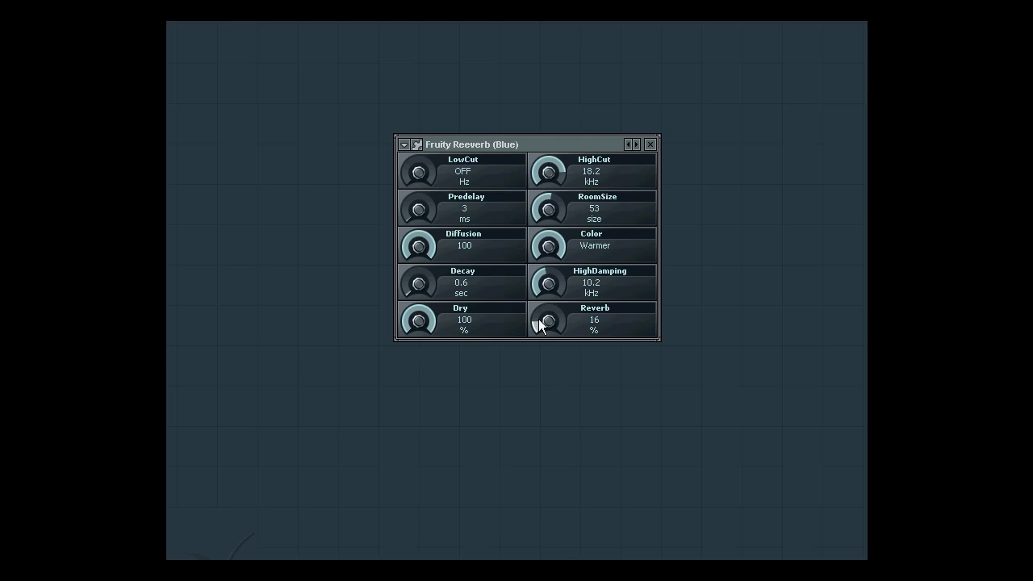
pyautogui.moveTo(549, 282)
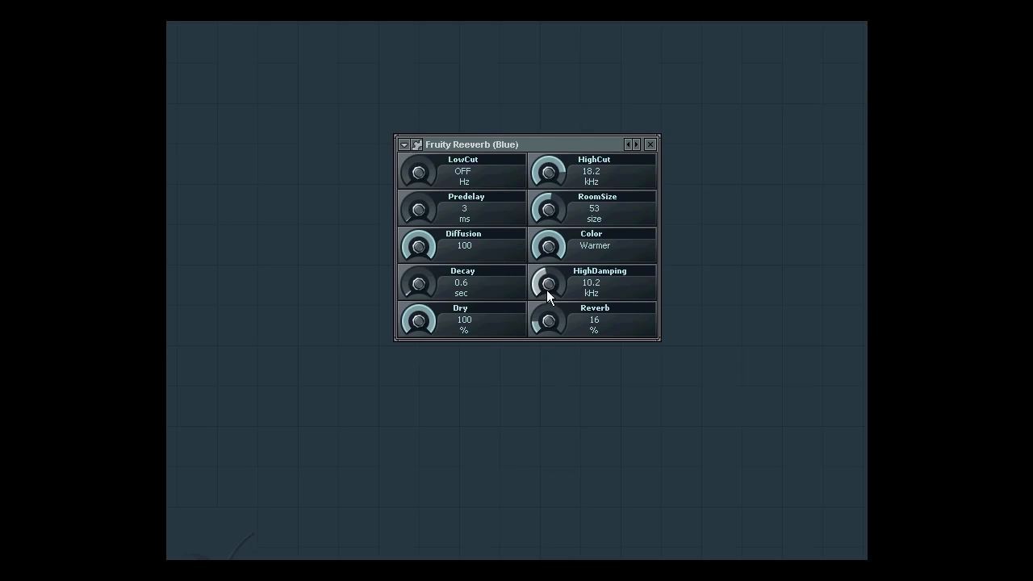
pyautogui.moveTo(549, 320); pyautogui.dragTo(548, 250)
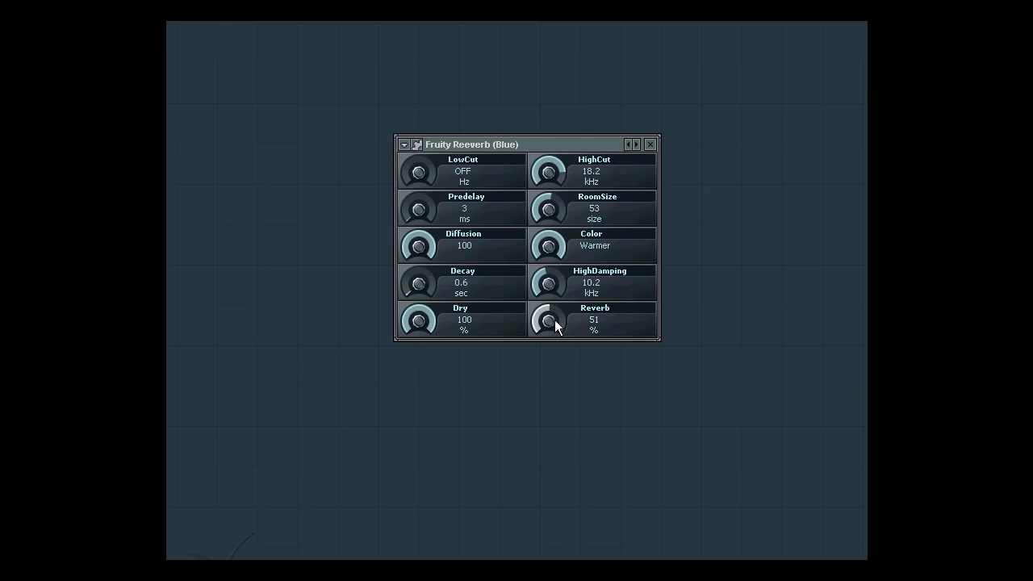
pyautogui.moveTo(549, 322); pyautogui.dragTo(549, 334)
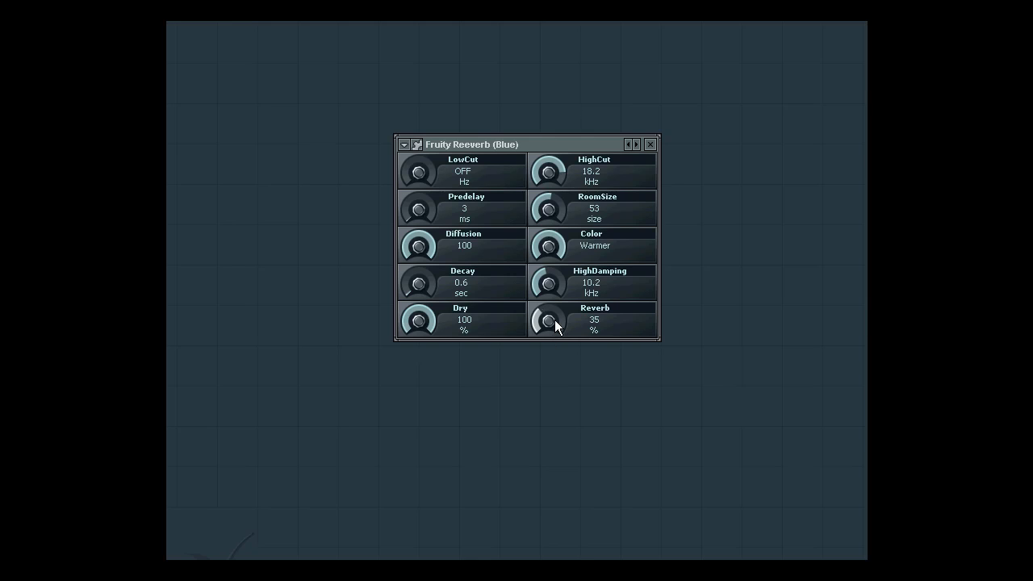
pyautogui.moveTo(428, 284)
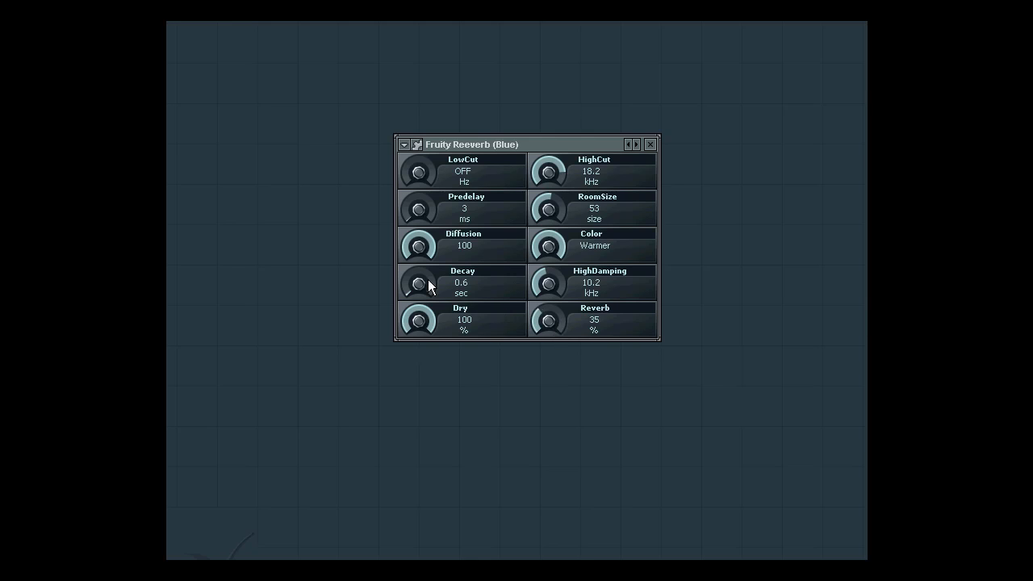
pyautogui.moveTo(419, 284); pyautogui.dragTo(419, 291)
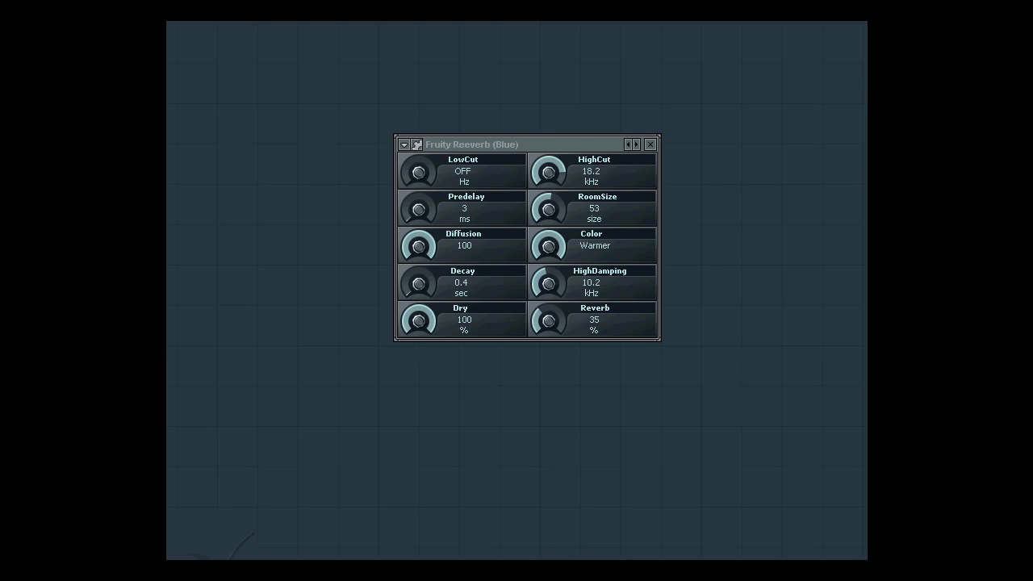
pyautogui.moveTo(645, 84)
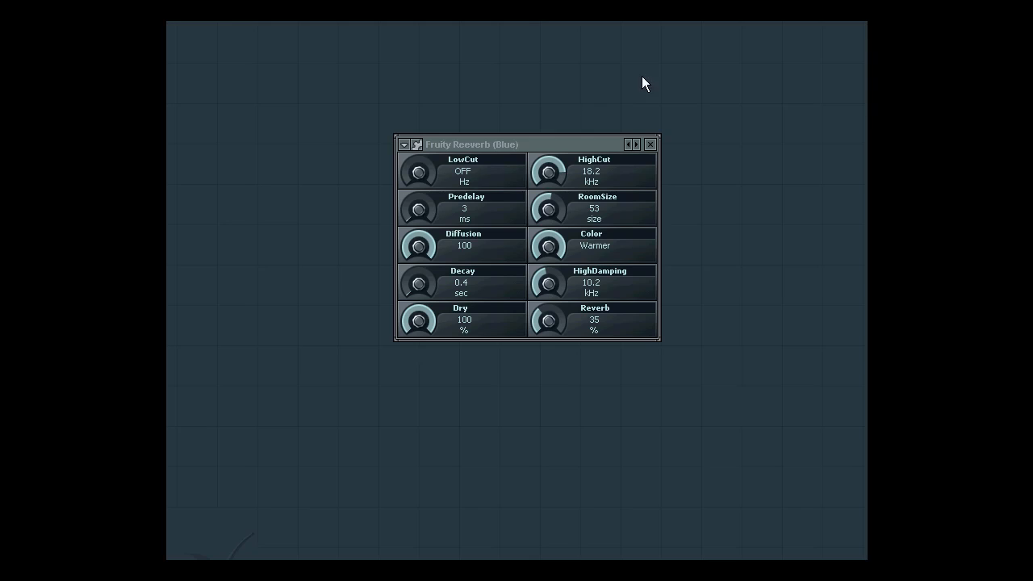
pyautogui.moveTo(666, 87)
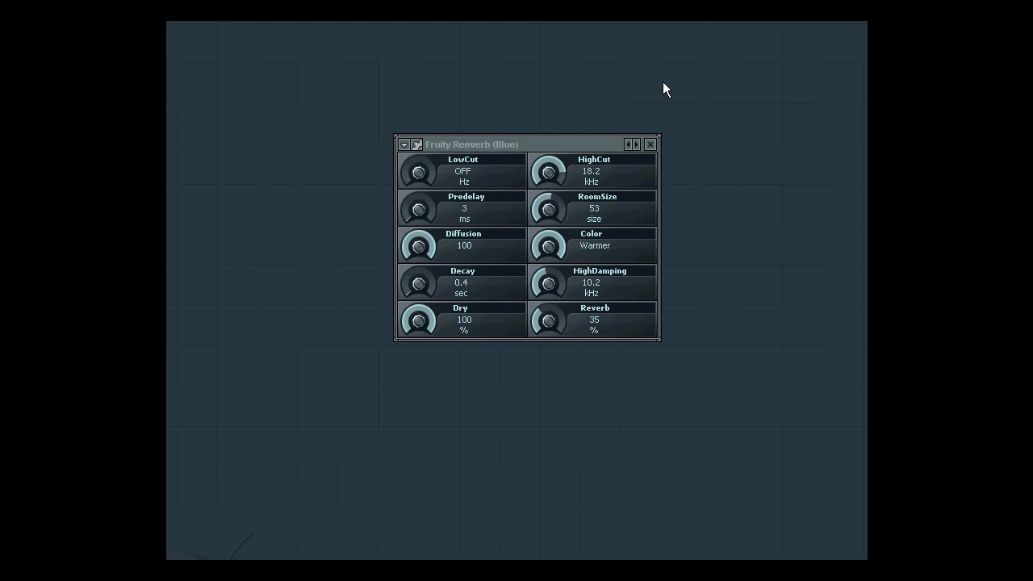
pyautogui.moveTo(694, 86)
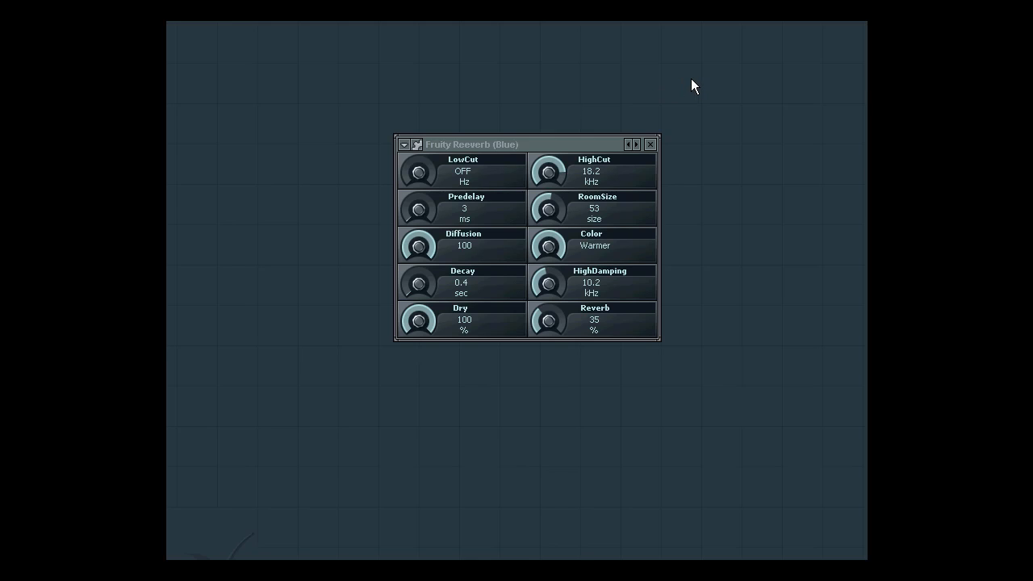
pyautogui.moveTo(672, 191)
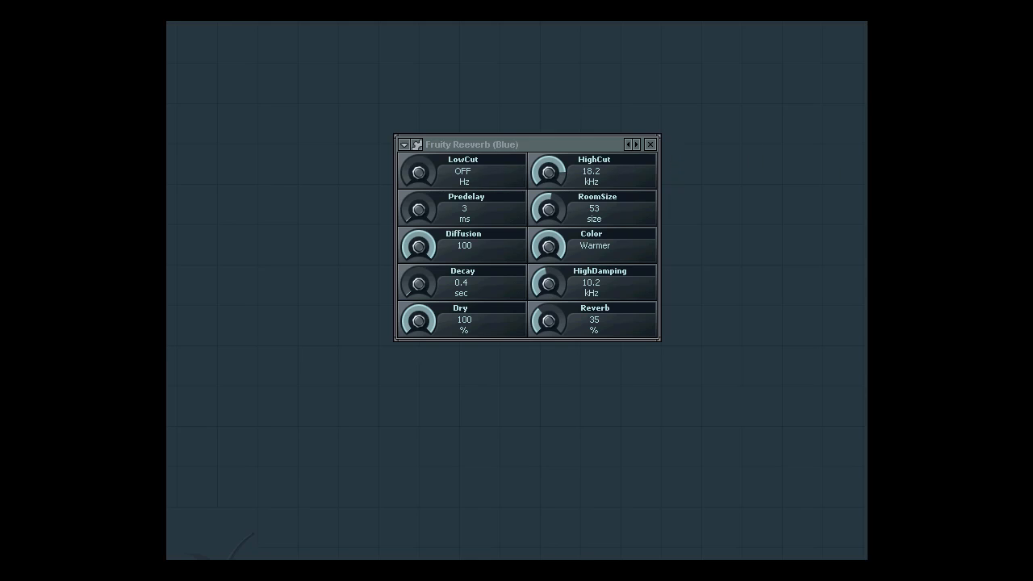
pyautogui.moveTo(572, 69)
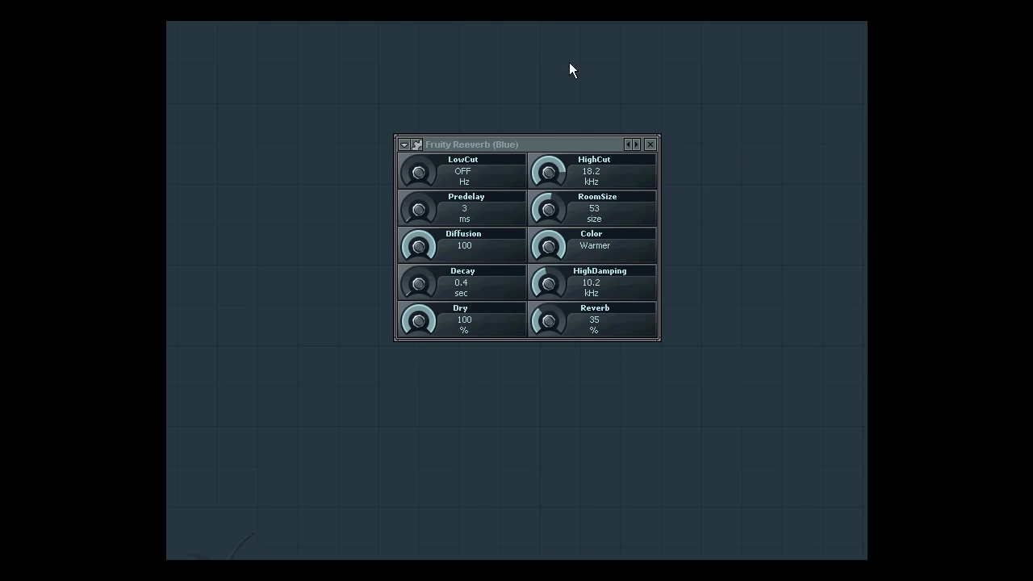